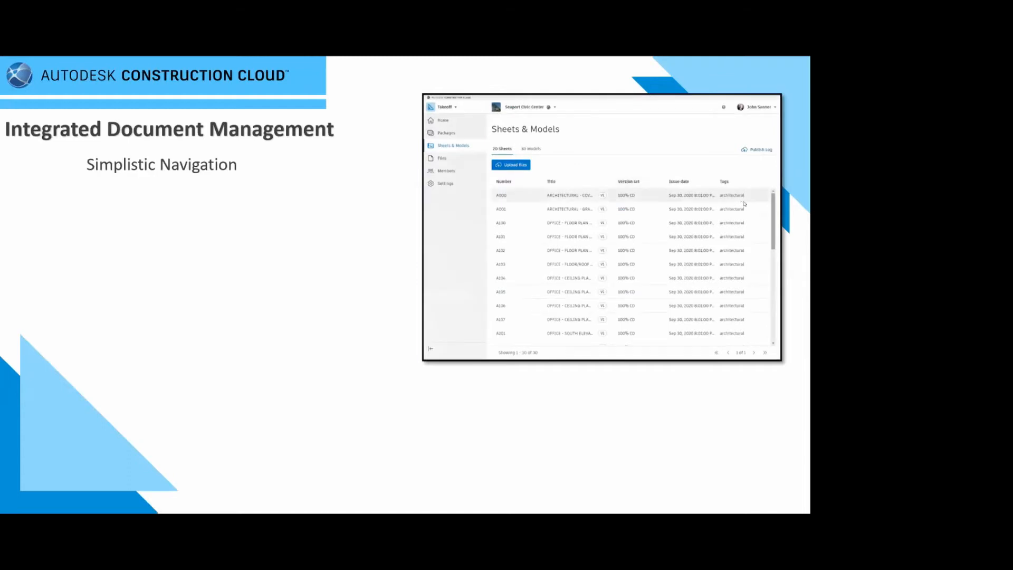
Show the Files tool with Project Files expanded down to the Specifications folder
scroll(down, 3)
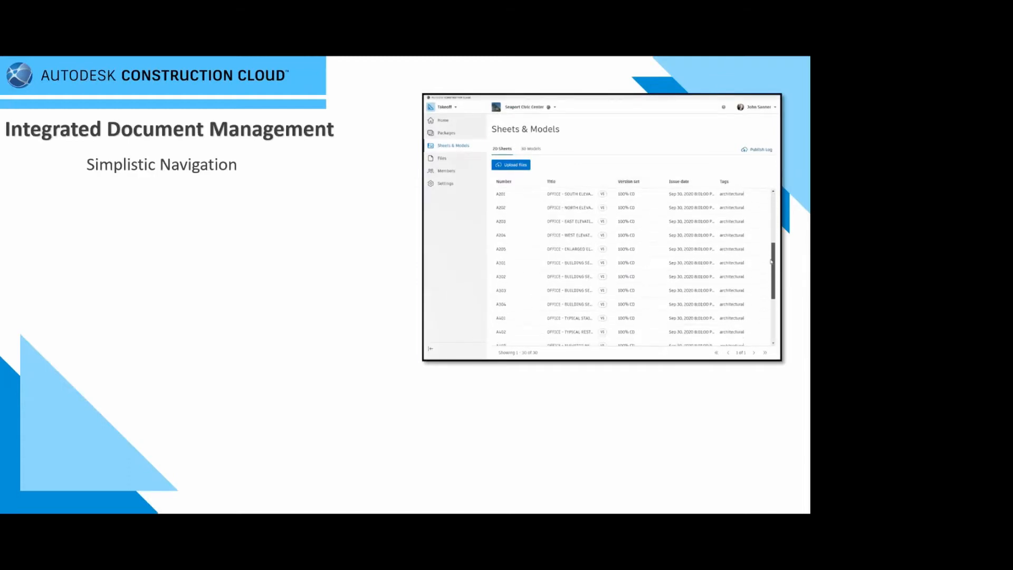
click(531, 148)
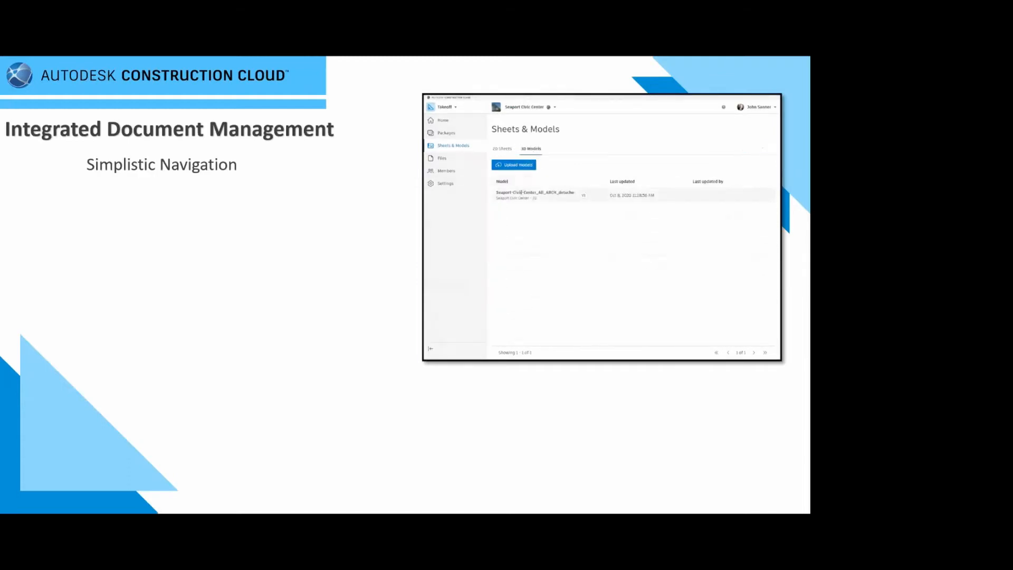
click(442, 157)
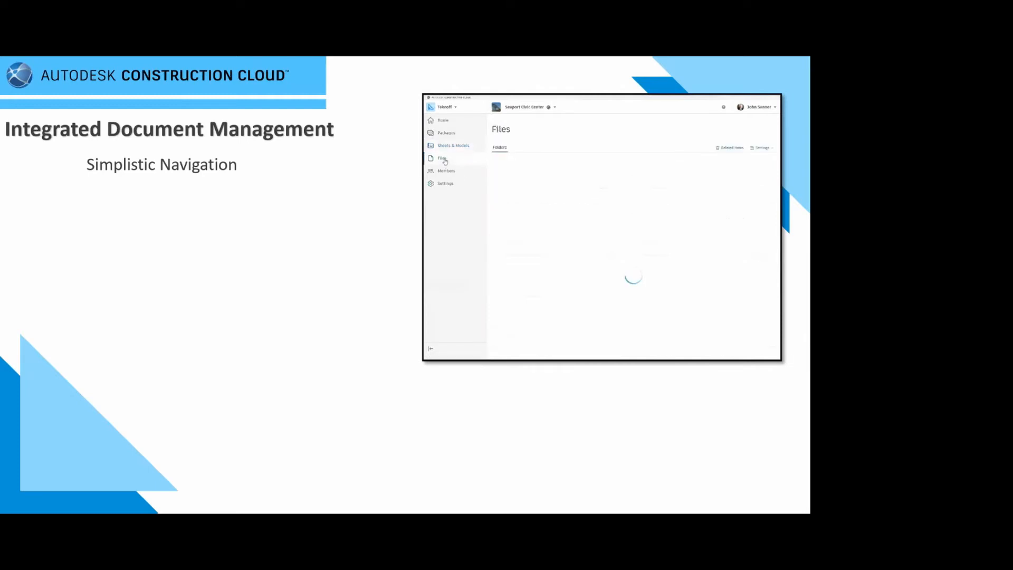
click(443, 157)
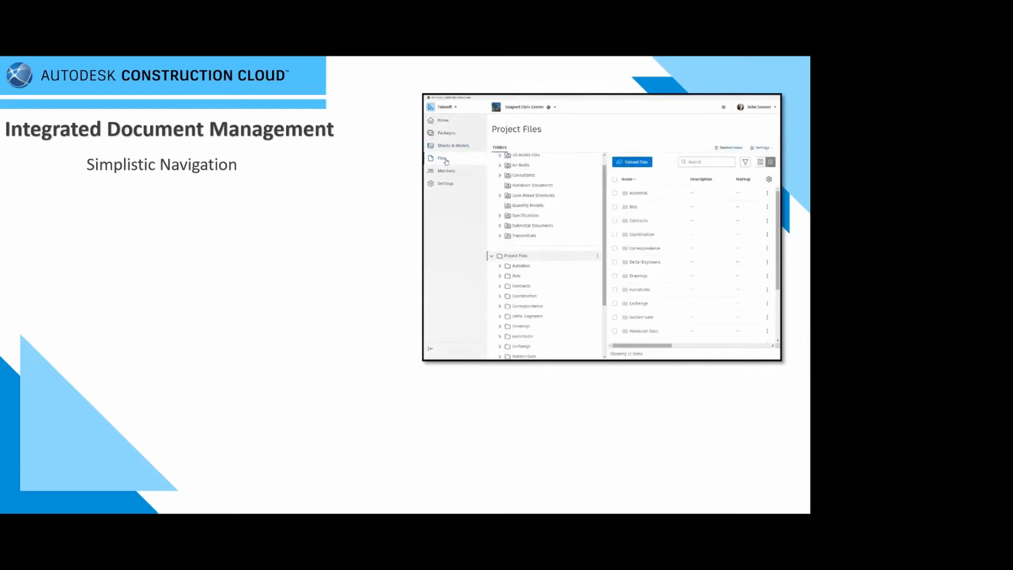
click(499, 215)
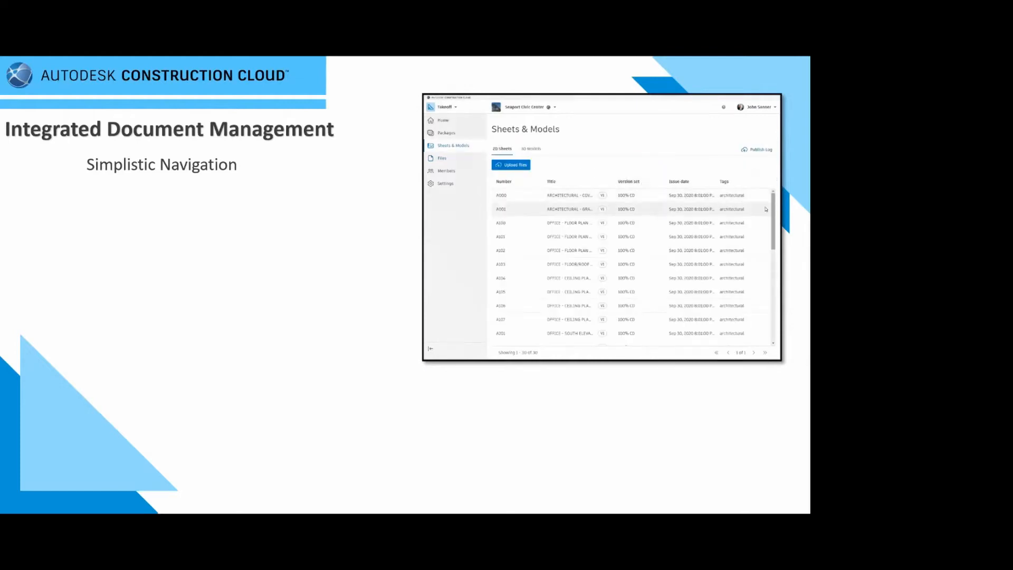
Browse into the For the Field folder and return to the project files list
scroll(down, 3)
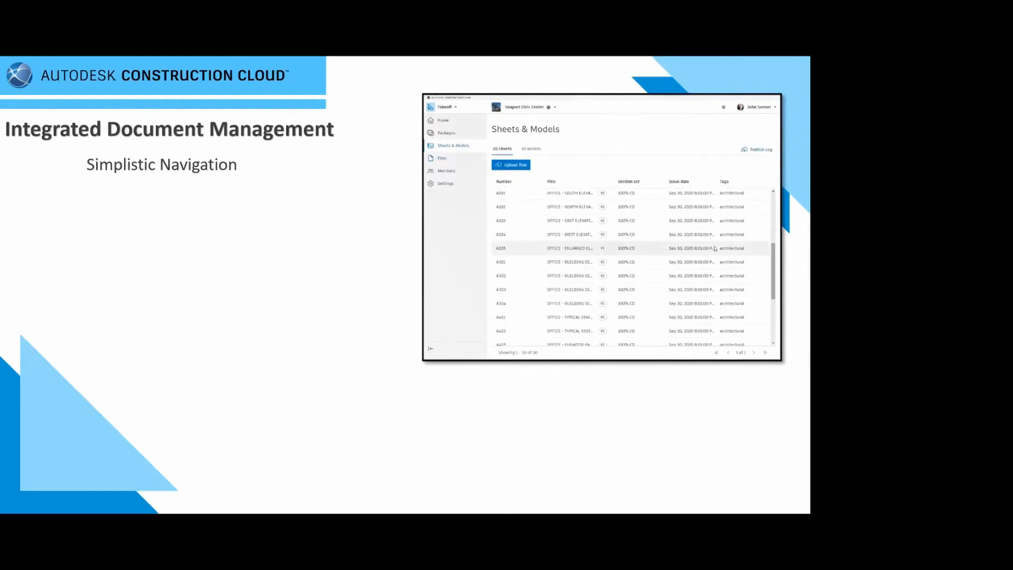
click(531, 149)
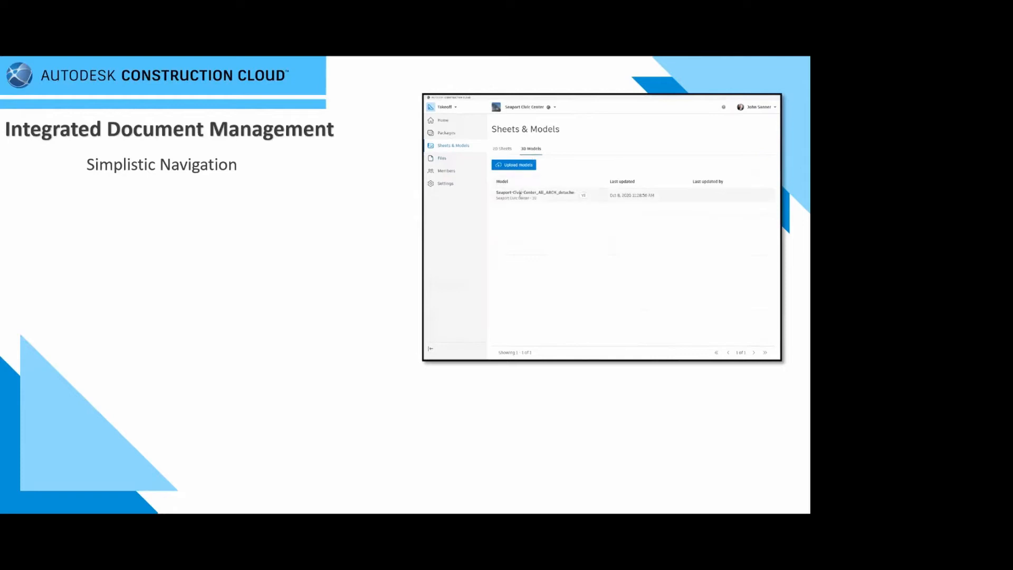
click(442, 157)
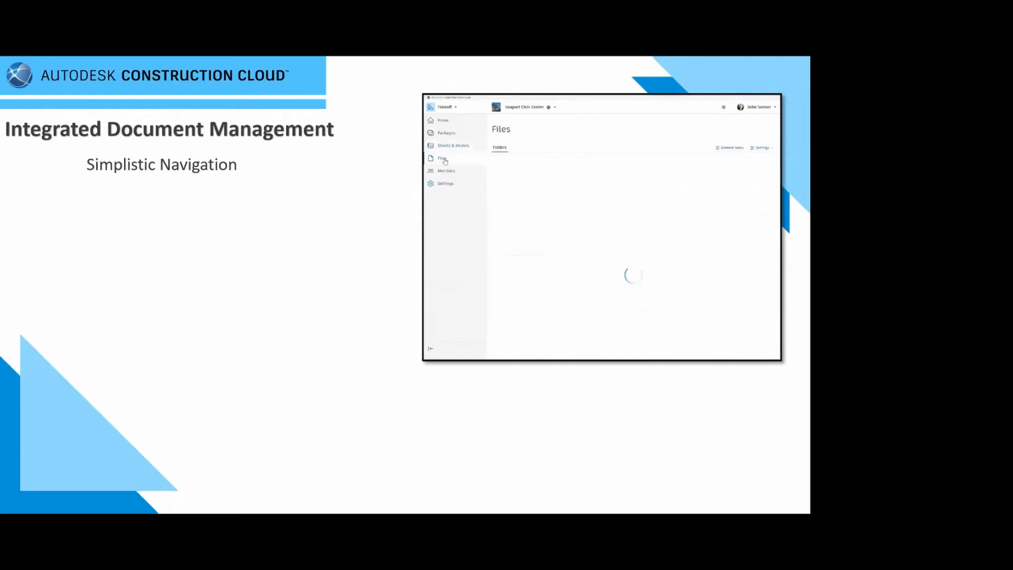
click(443, 159)
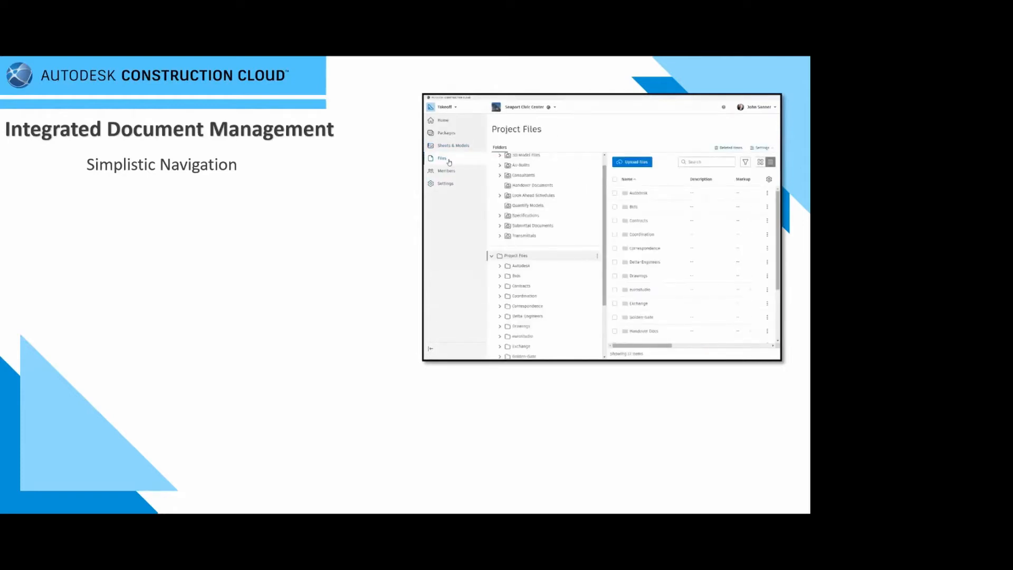
click(499, 215)
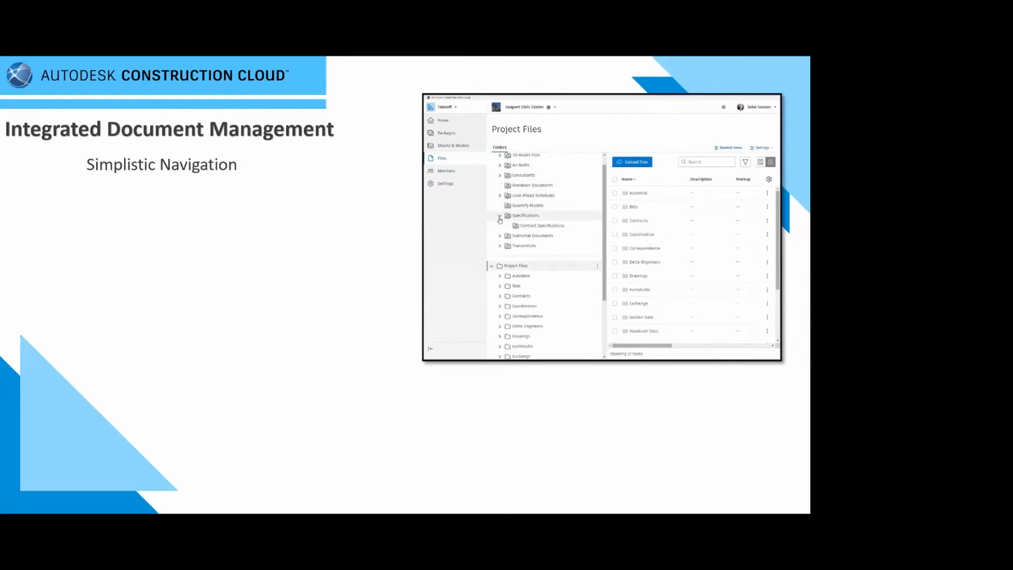
click(526, 215)
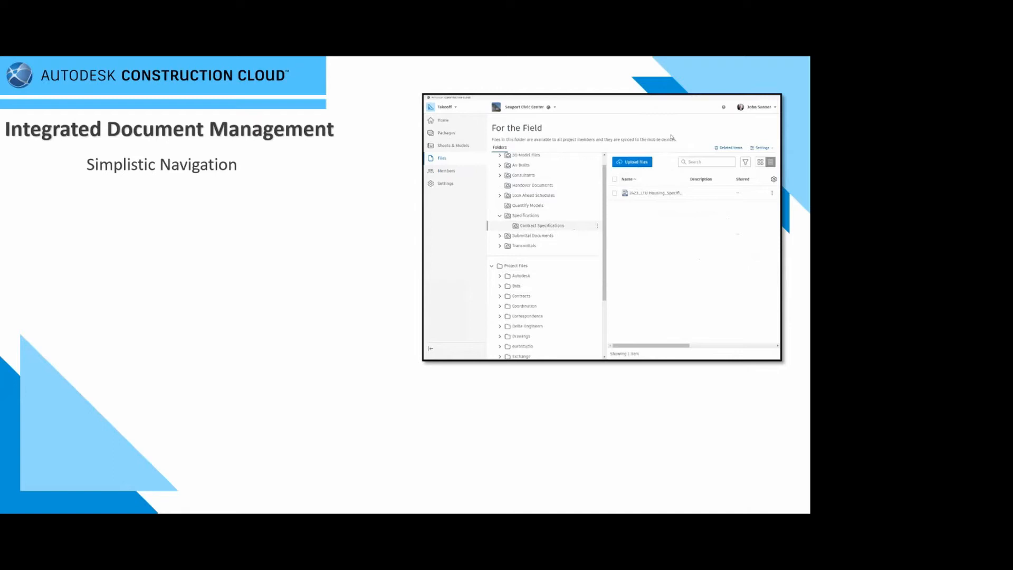
click(454, 145)
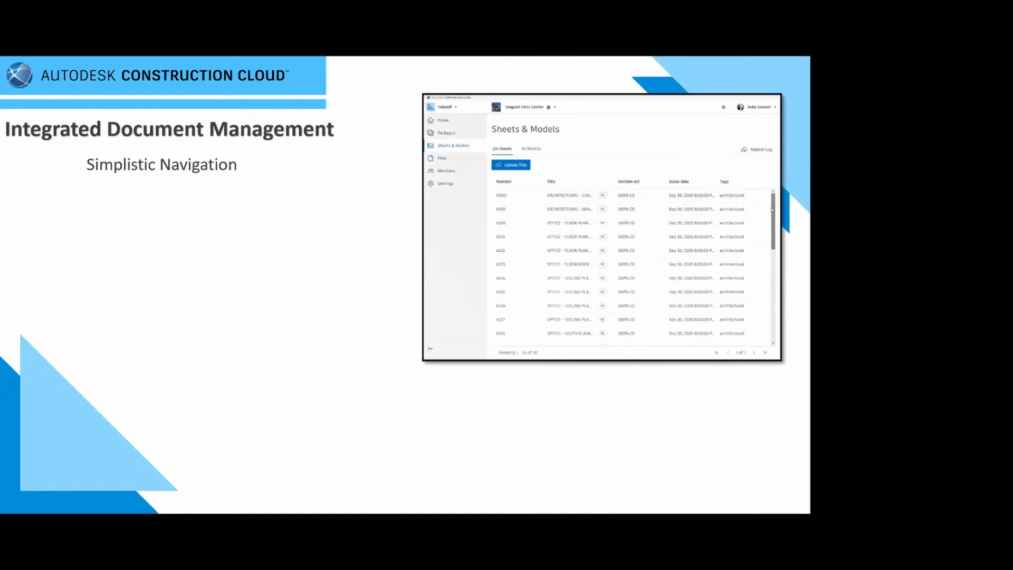
Revisit the folder tree and switch to the Sheets & Models 2D sheets list
scroll(down, 3)
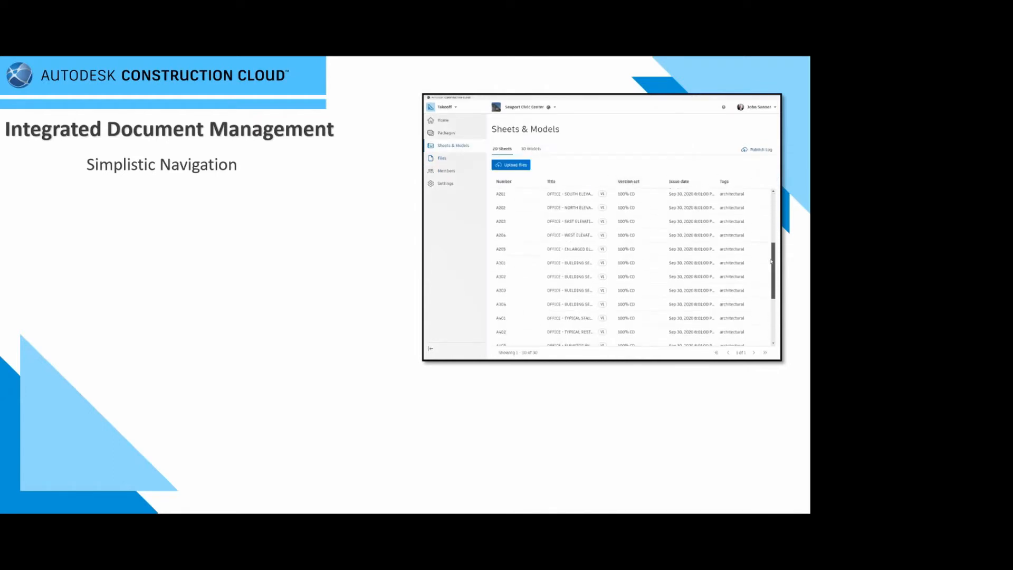
click(531, 149)
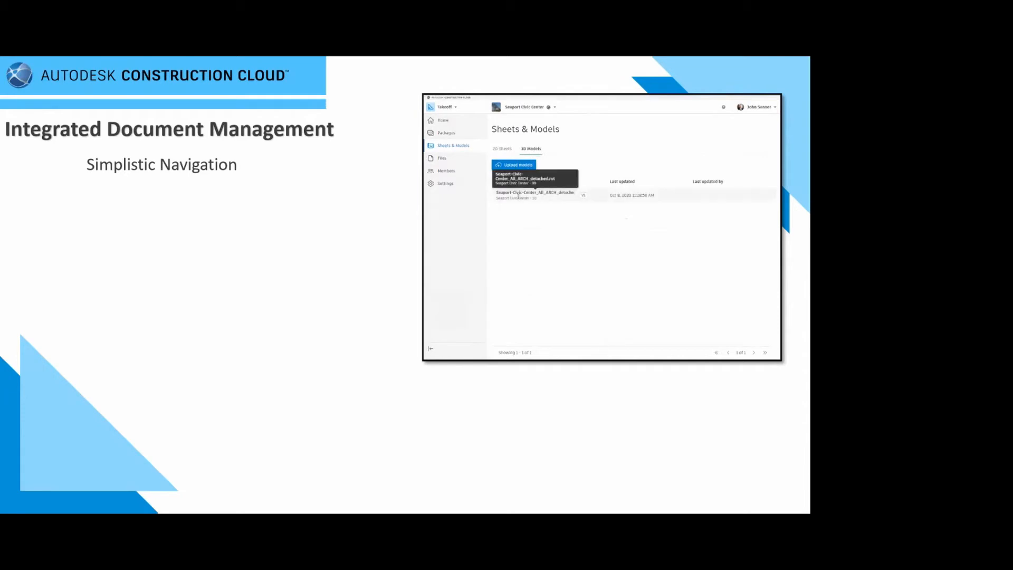
click(442, 157)
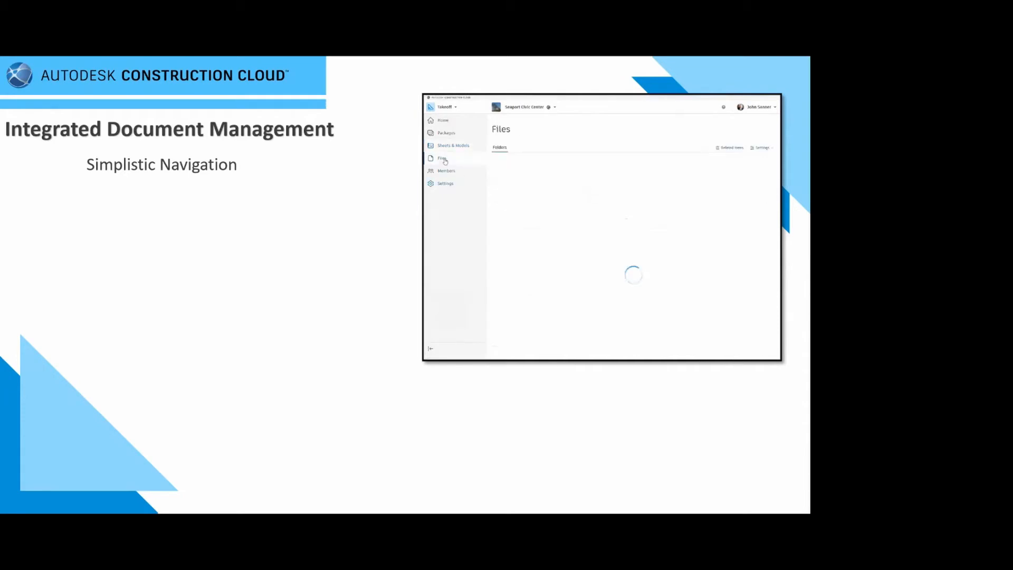
click(442, 157)
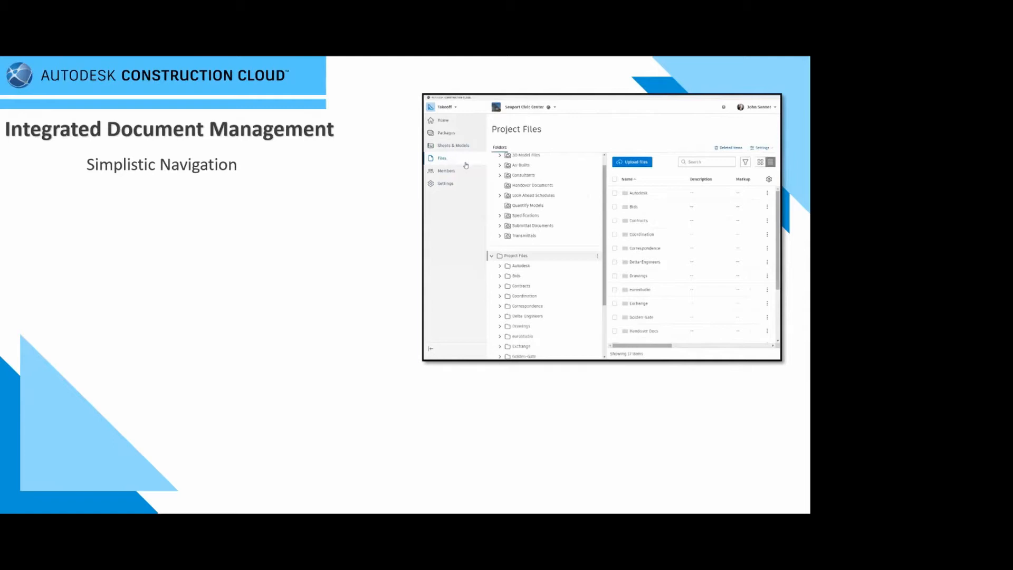
click(500, 215)
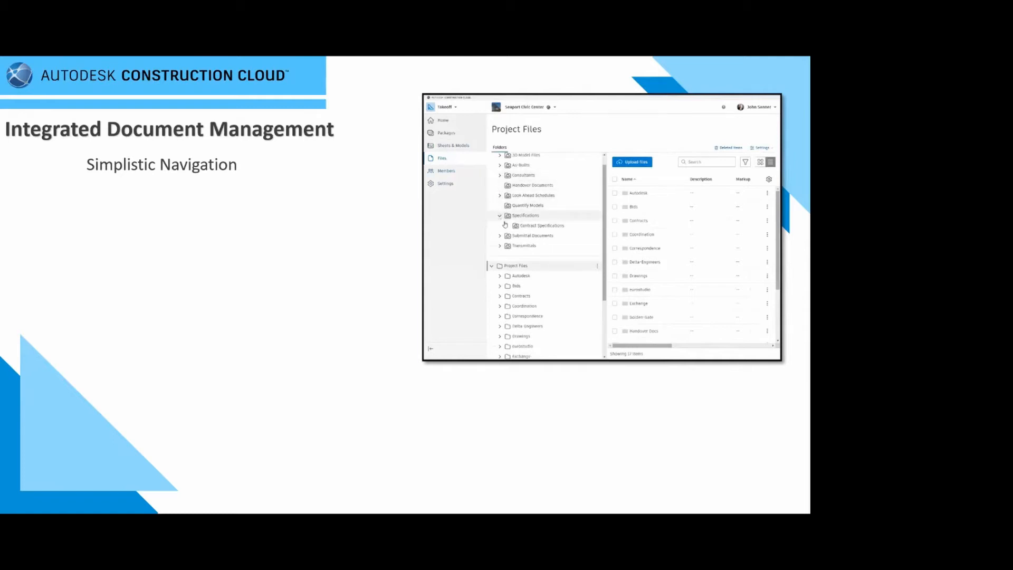
click(541, 225)
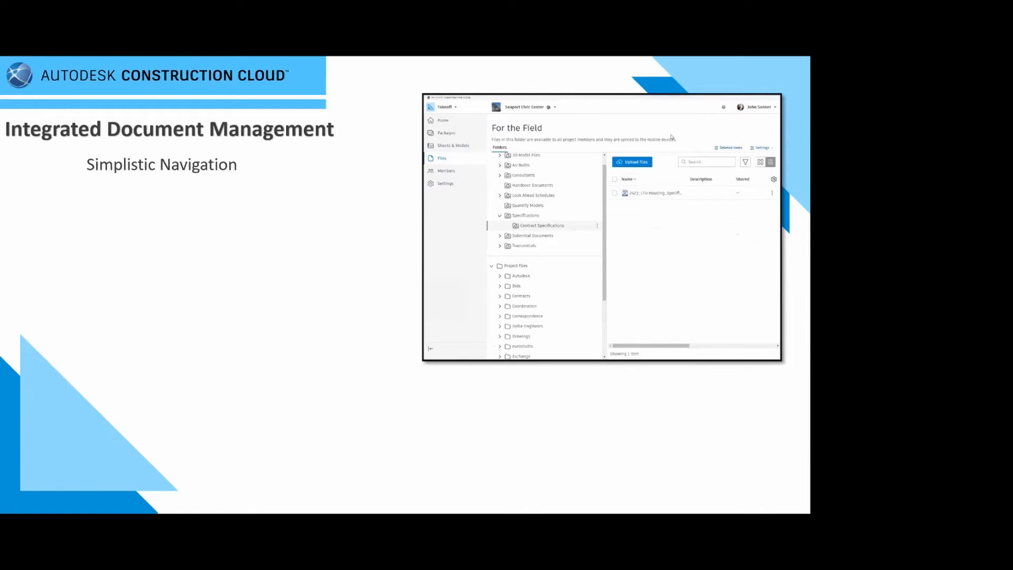
click(452, 144)
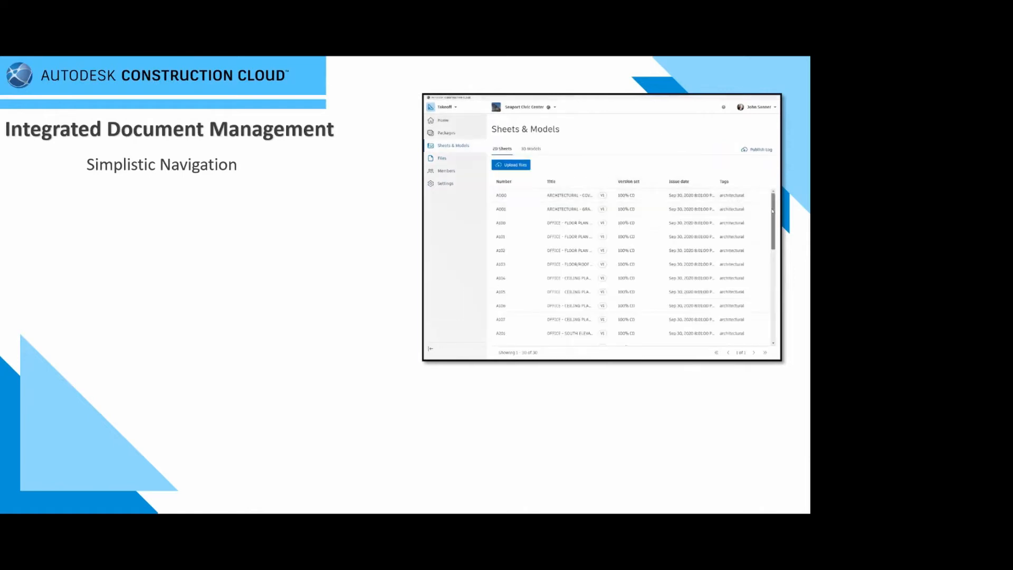
scroll(down, 3)
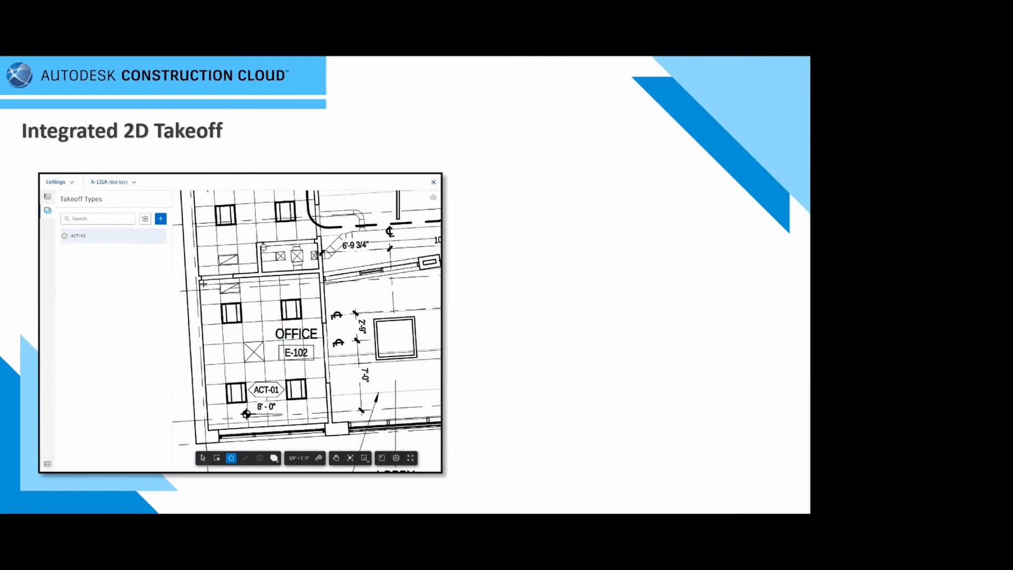
Outline office E-102's ceiling as an ACT-01 area takeoff of 180.66 SF
drag(198, 281, 329, 423)
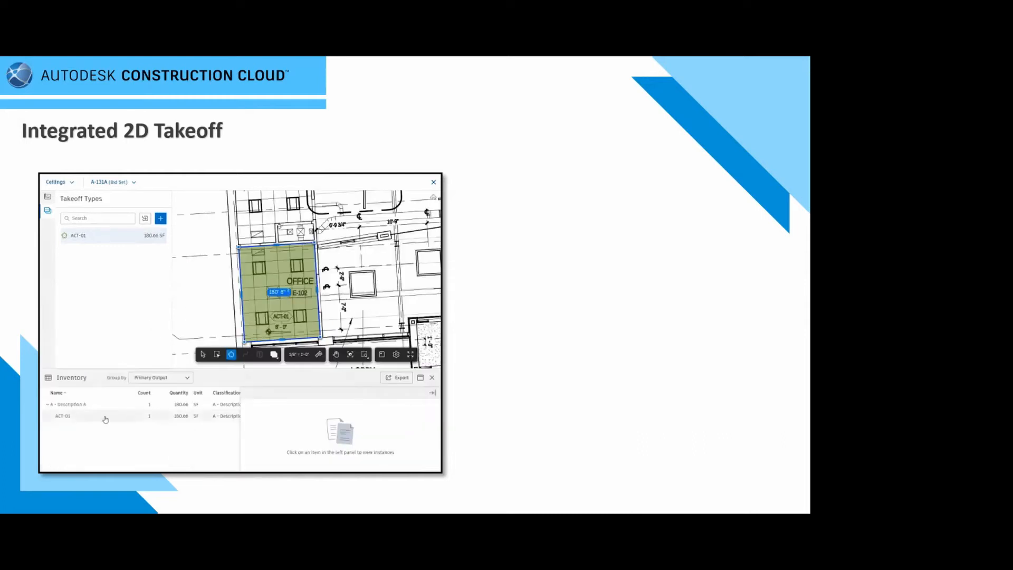
click(62, 416)
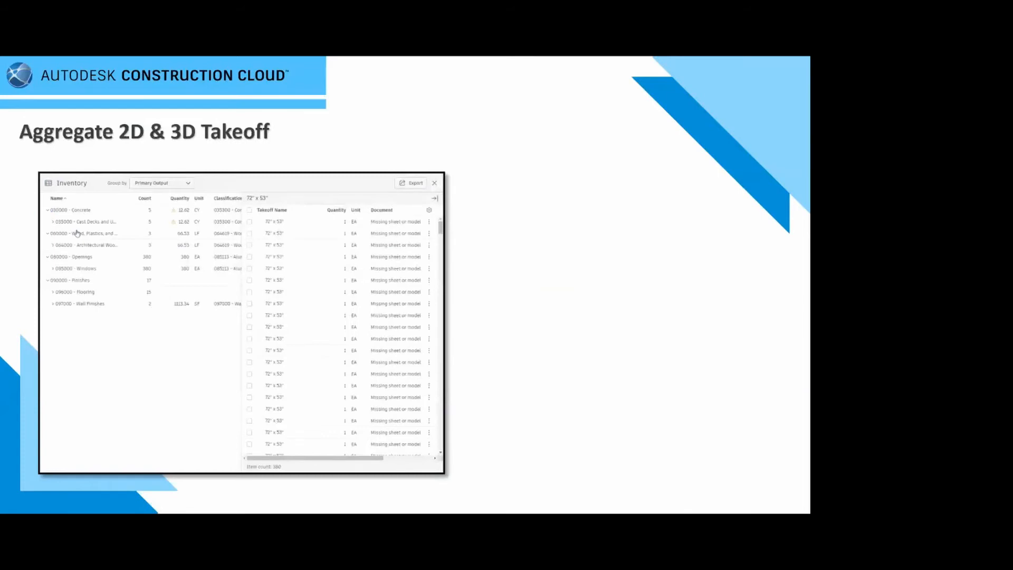
Expand Wood, Plastics, and Composites, then group the Inventory by Document
click(84, 233)
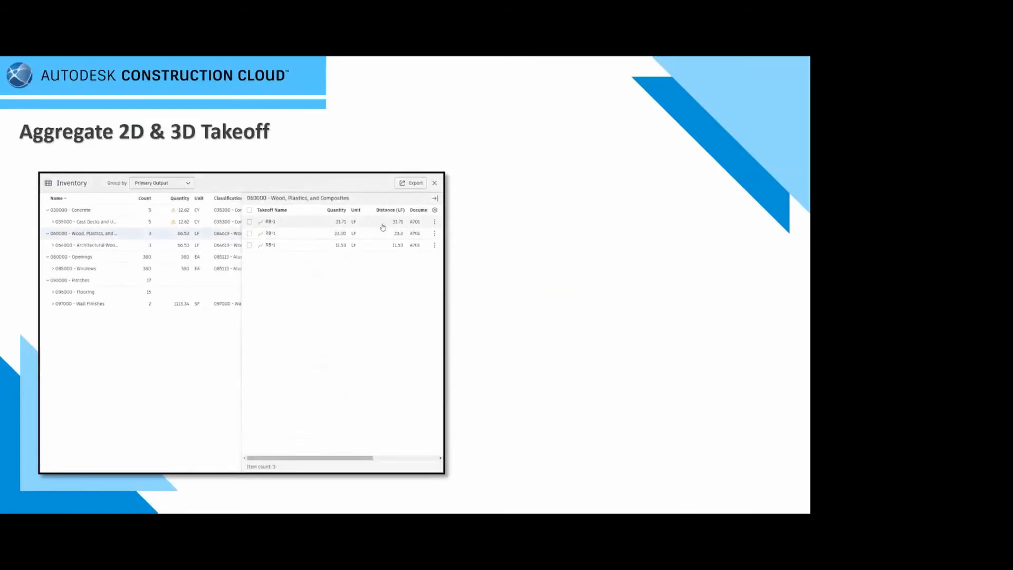
click(161, 182)
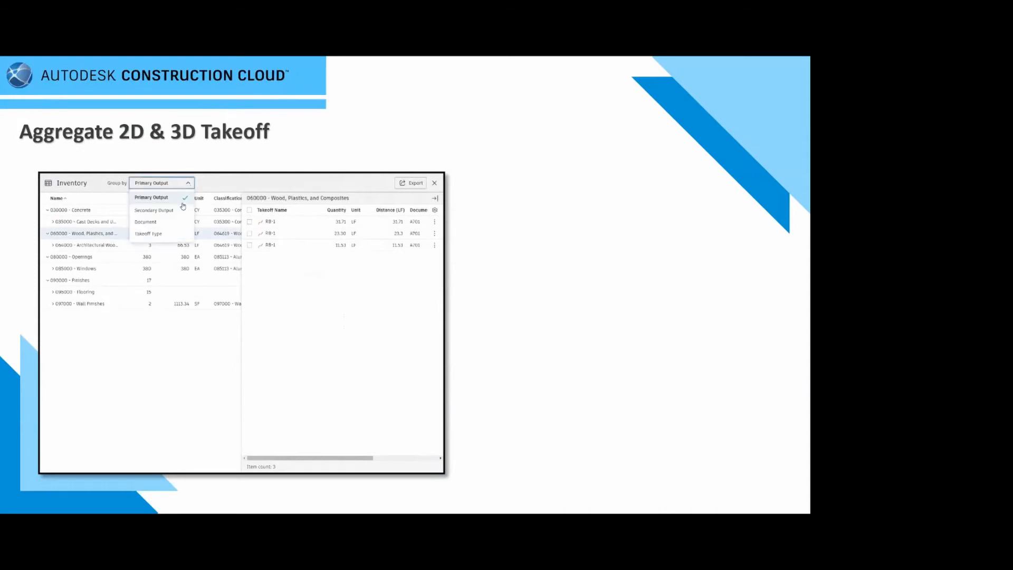
click(146, 221)
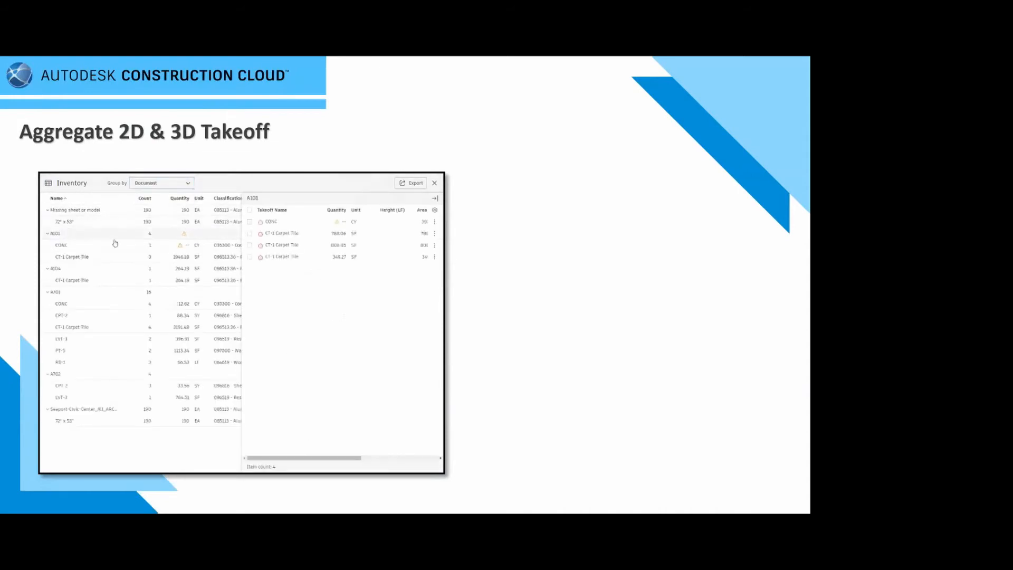
Group by Takeoff Type and list the 72" x 53" and eight CT-1 Carpet Tile instances
click(54, 268)
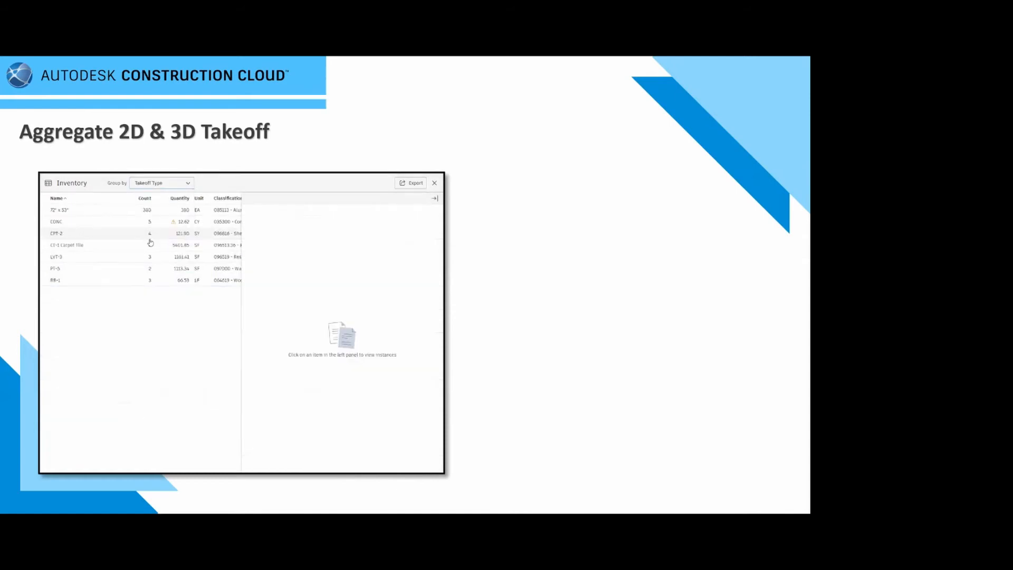
click(60, 209)
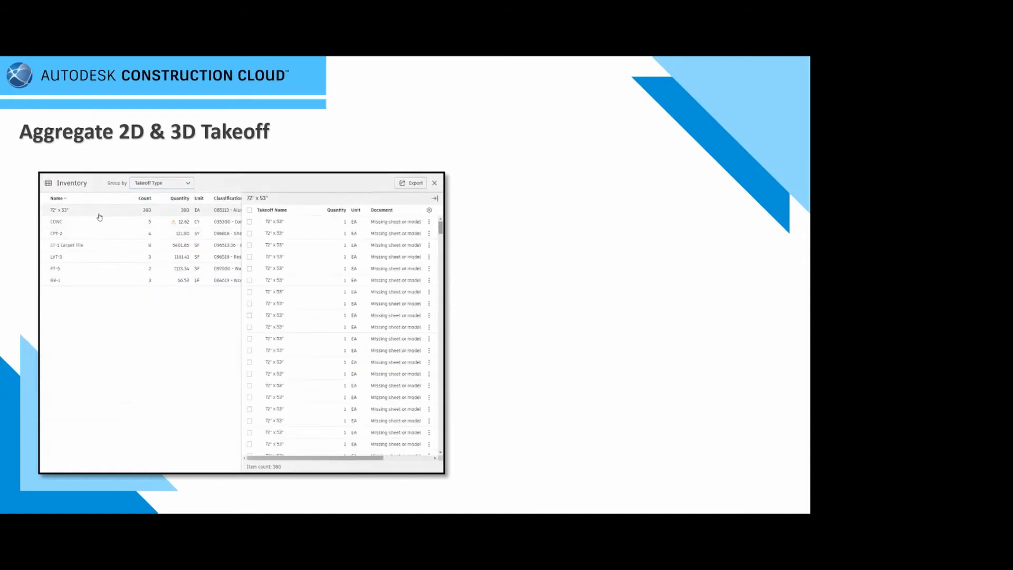
click(67, 244)
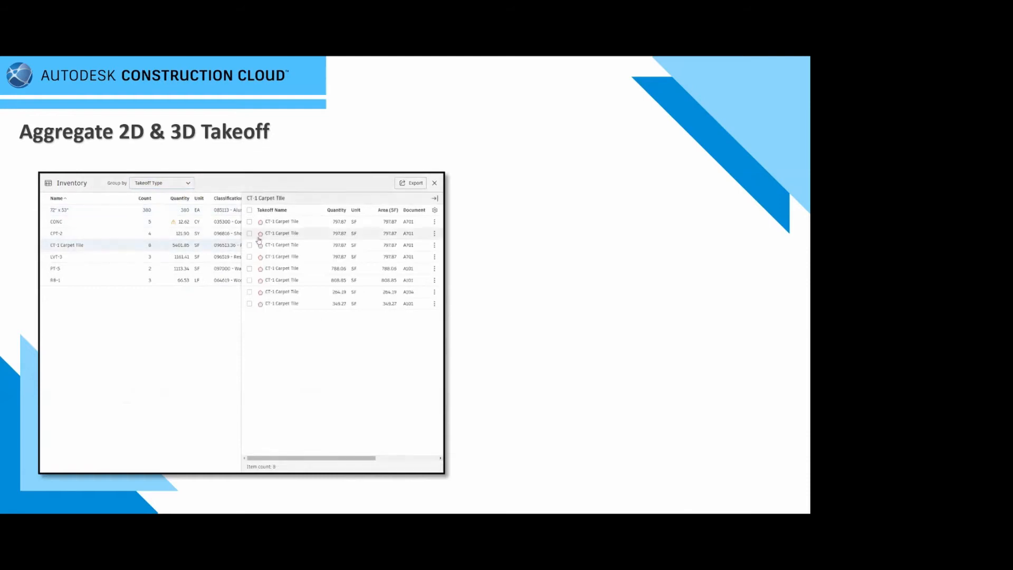